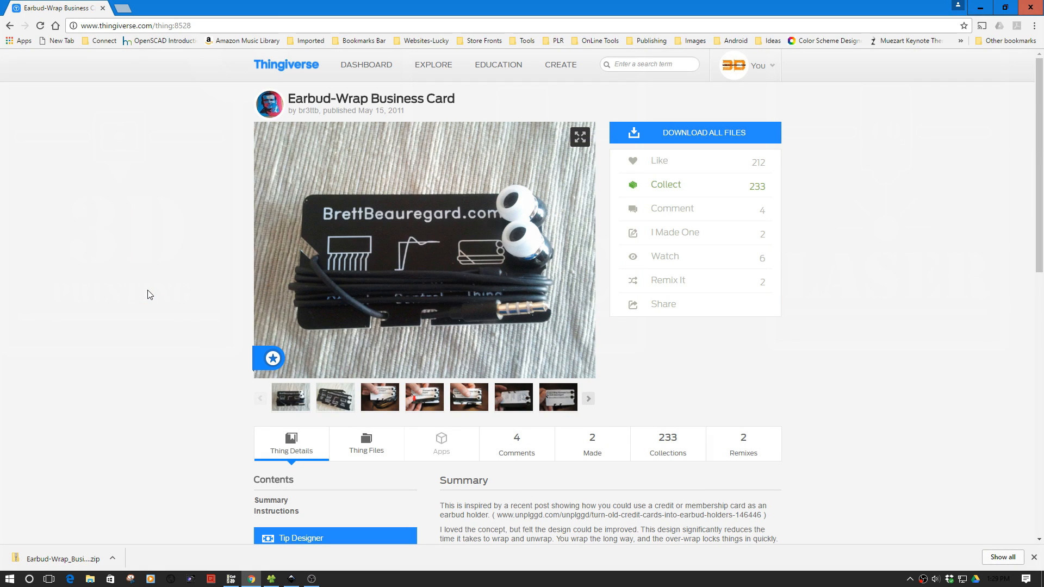
mouse_move(373, 224)
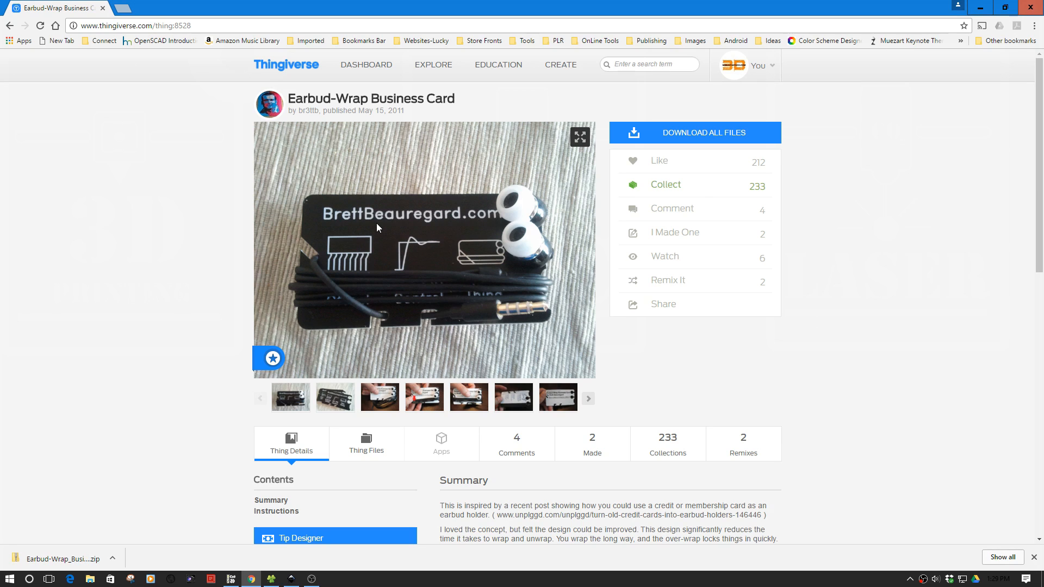
mouse_move(377, 233)
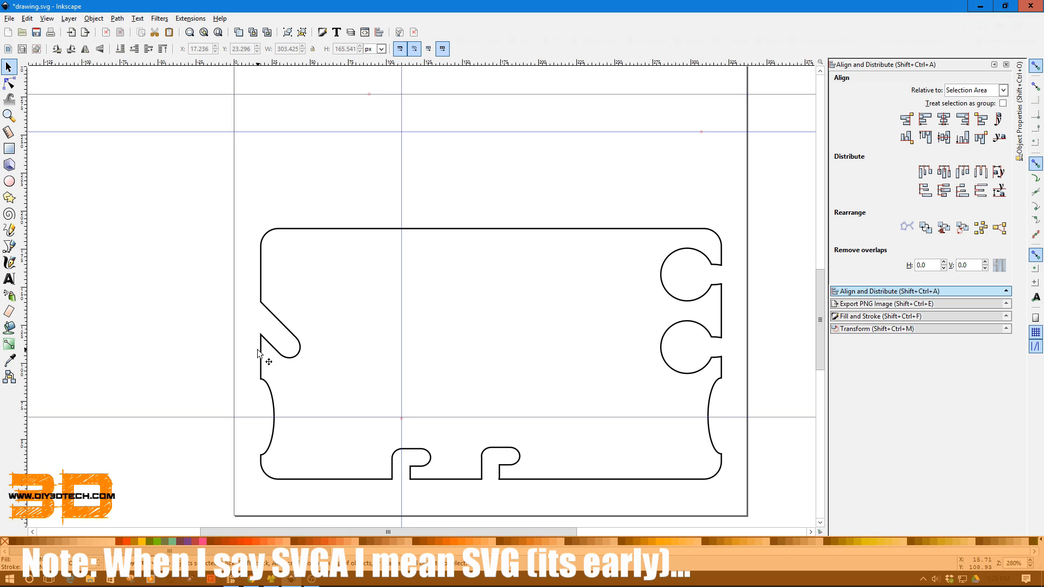
mouse_move(283, 425)
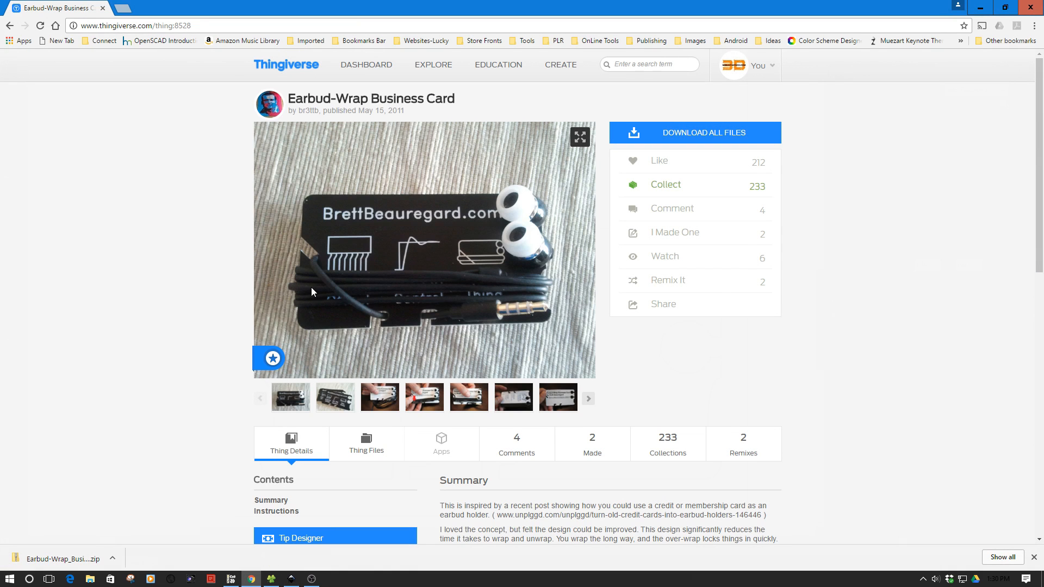
mouse_move(533, 291)
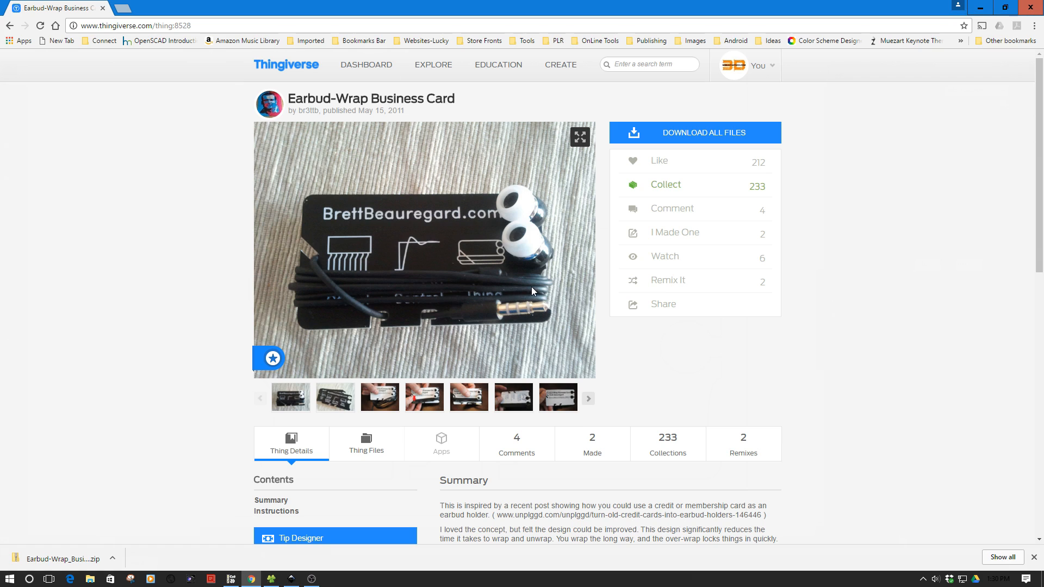
mouse_move(301, 305)
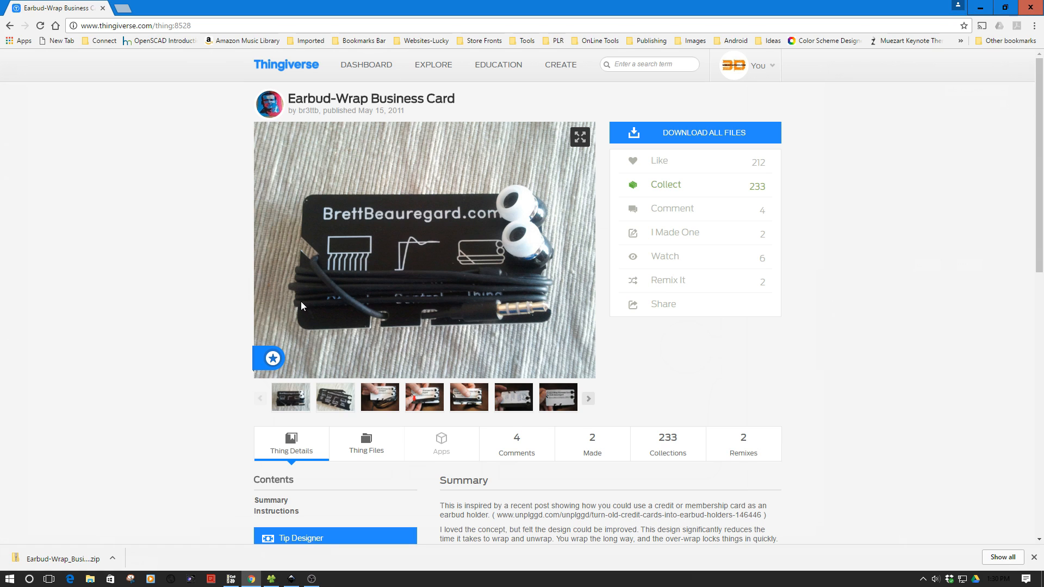
mouse_move(299, 272)
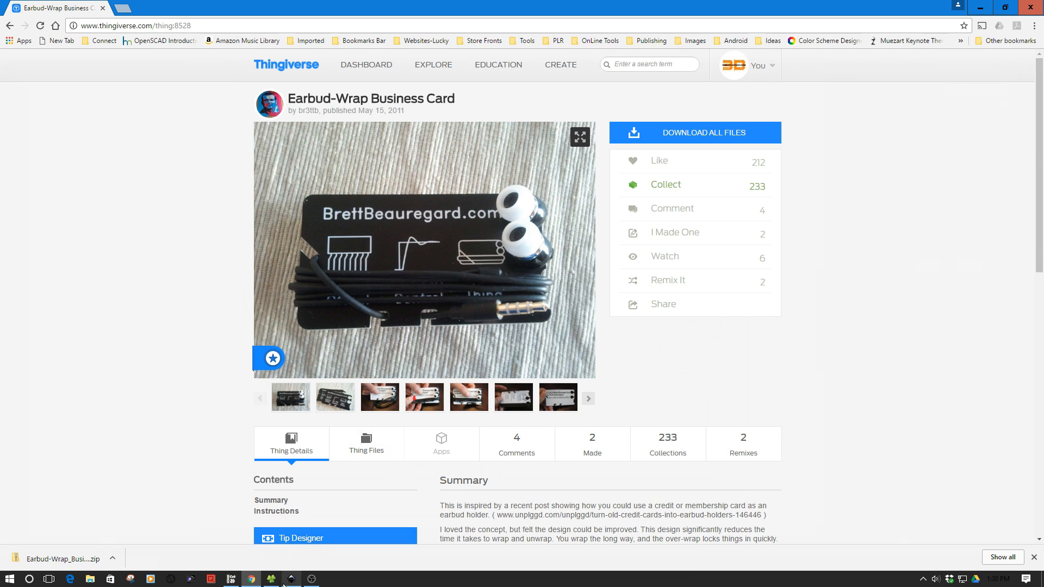
Bring the Inkscape drawing.svg with the earbud-wrap card outline to the front
click(290, 579)
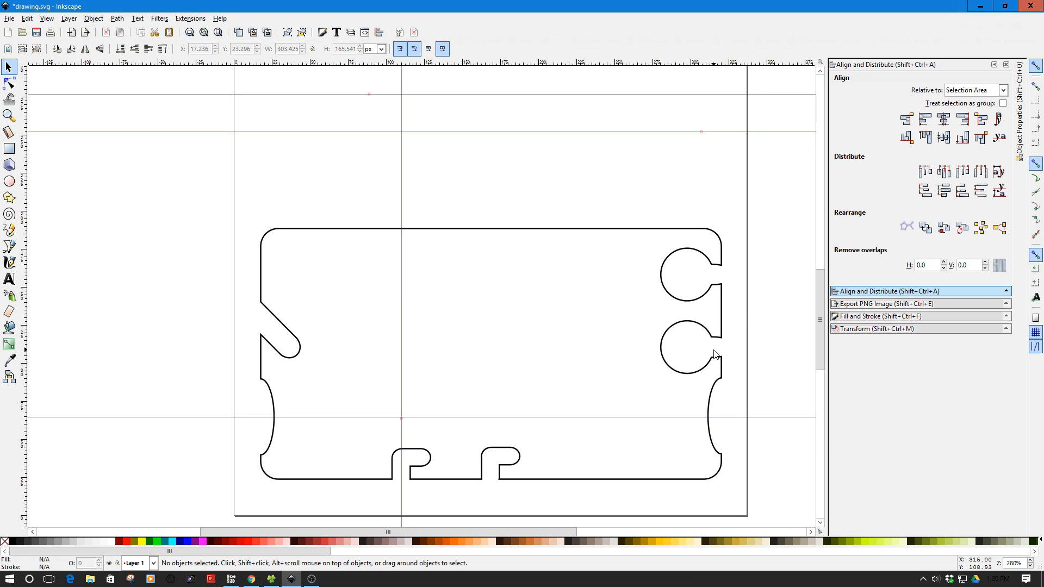
mouse_move(700, 355)
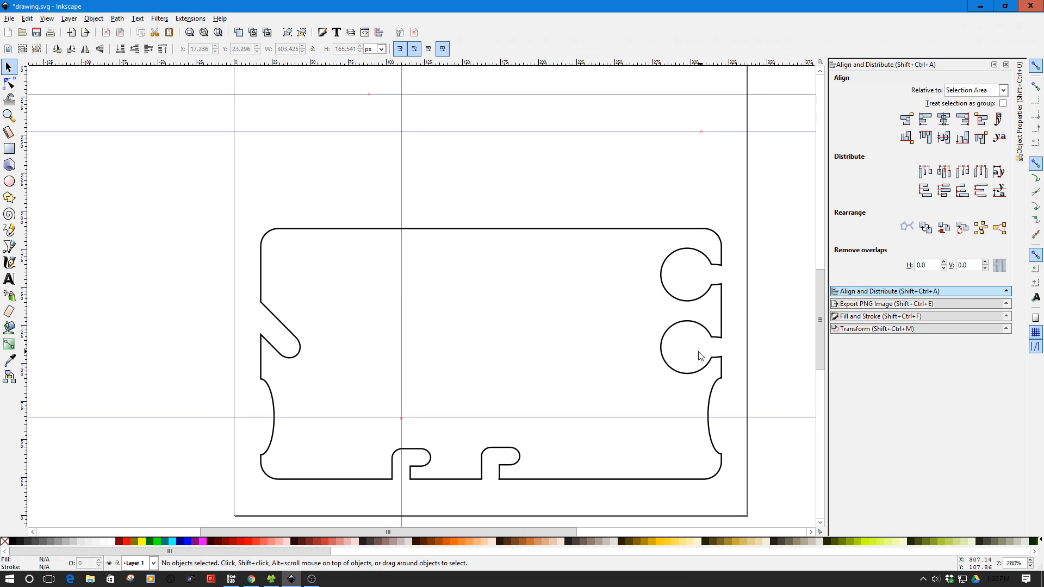
mouse_move(675, 357)
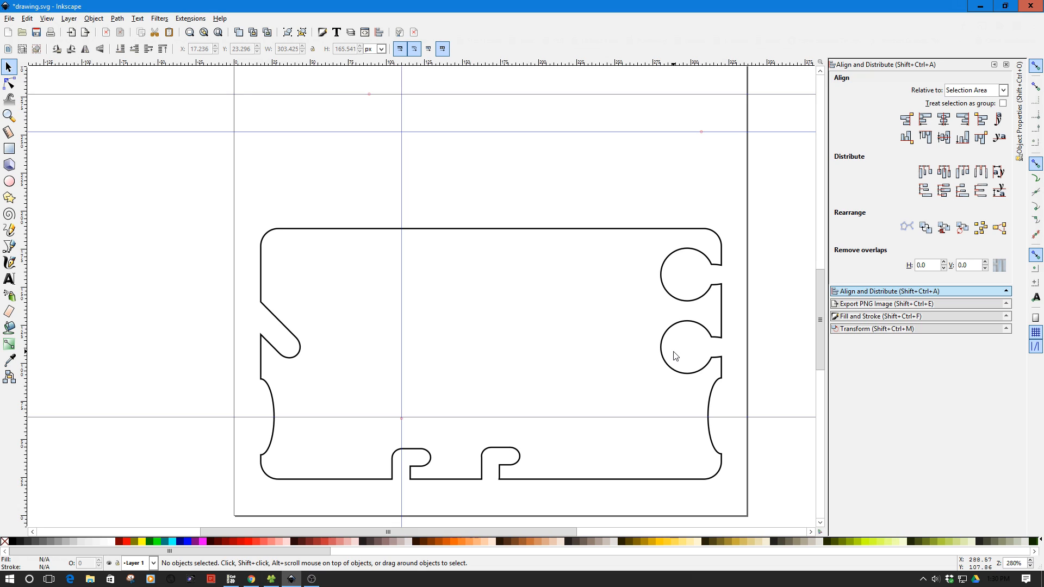
mouse_move(250, 228)
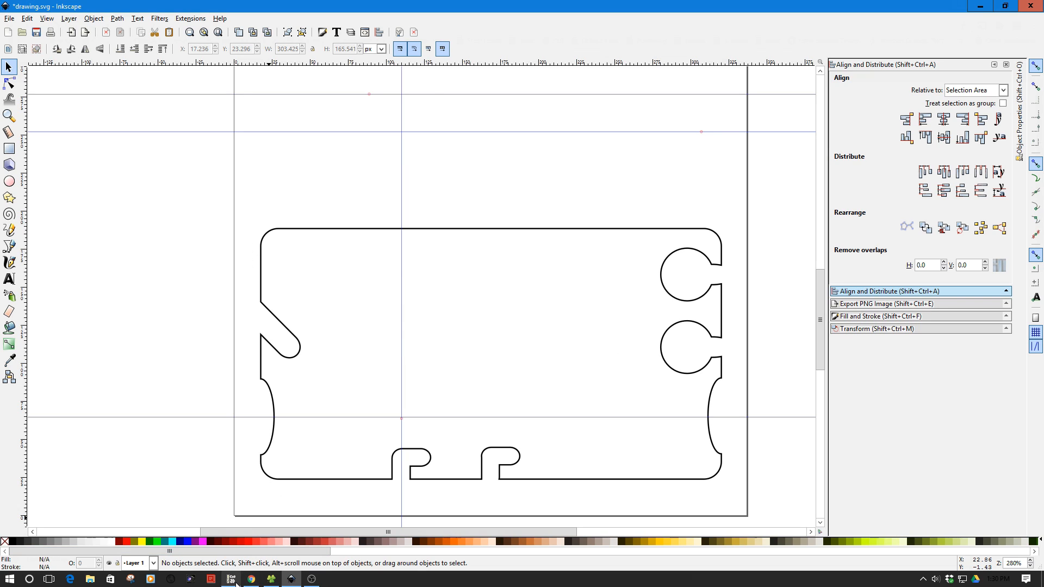
Switch from Inkscape to the Cut2D job with the two card outlines
click(230, 579)
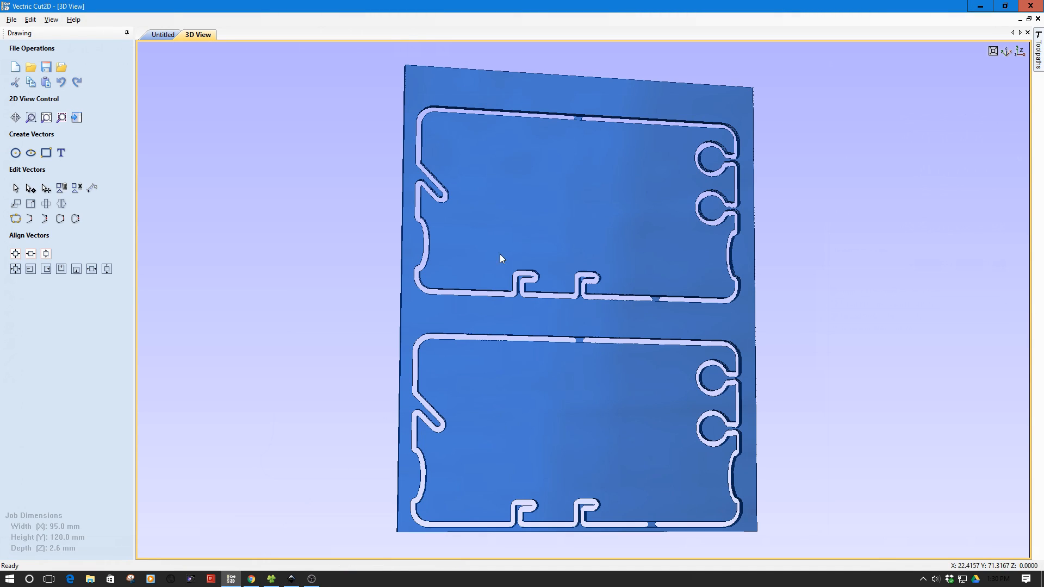
mouse_move(671, 188)
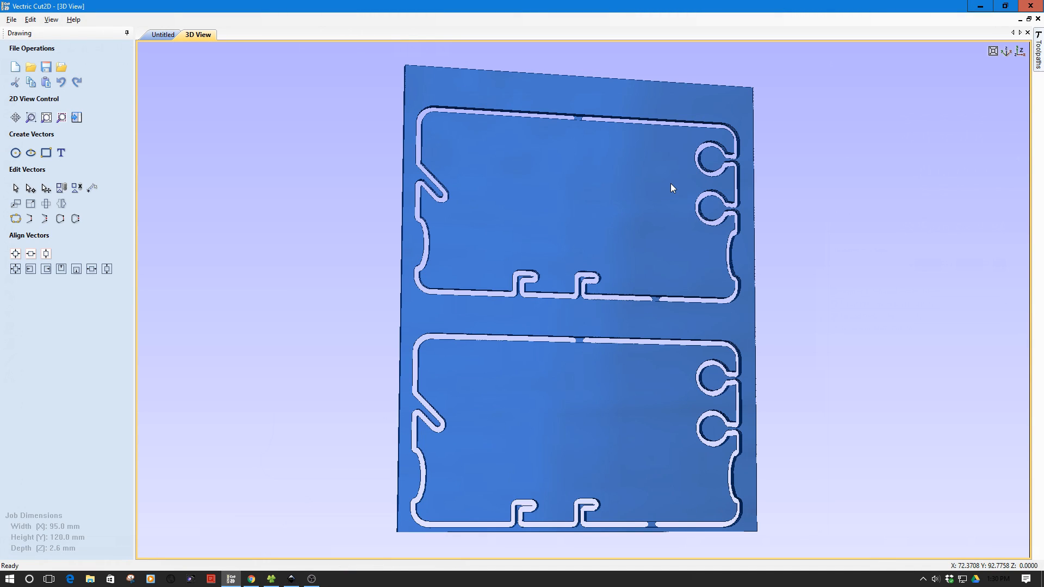
mouse_move(791, 156)
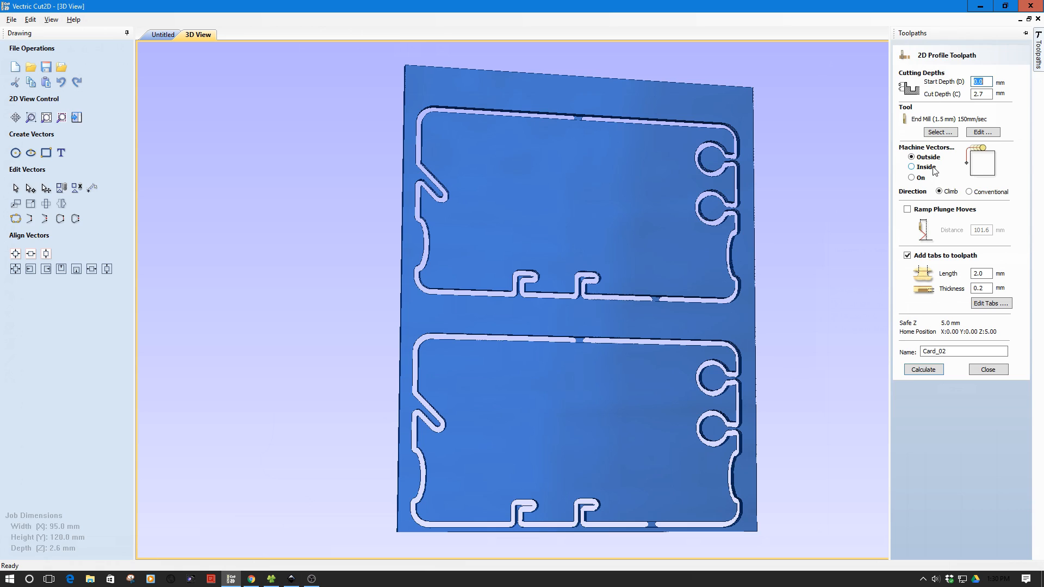
Recalculate Card_02 as an Inside profile cut, accepting the cut-through warning
click(911, 157)
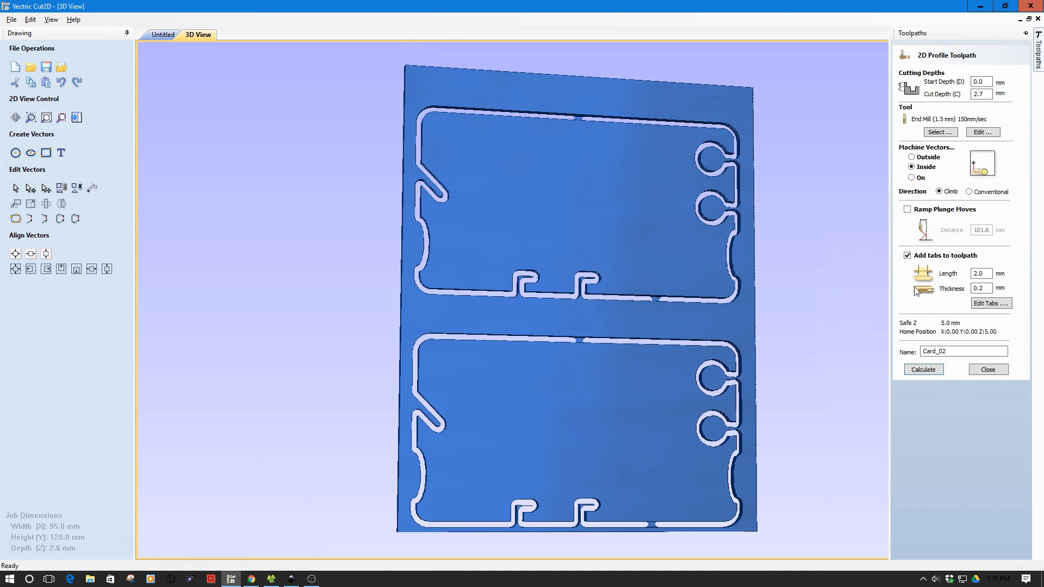
click(923, 370)
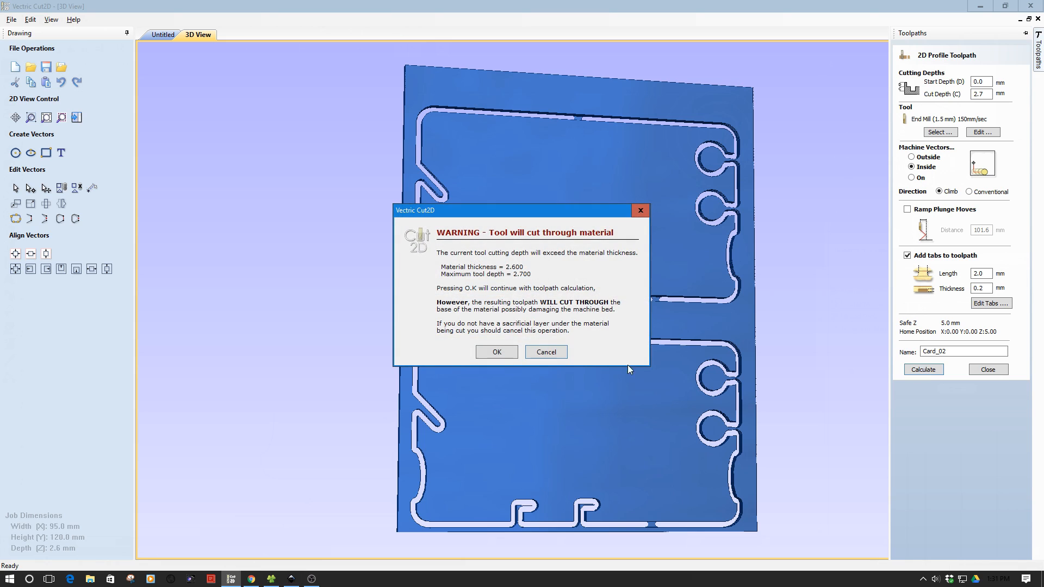
click(497, 352)
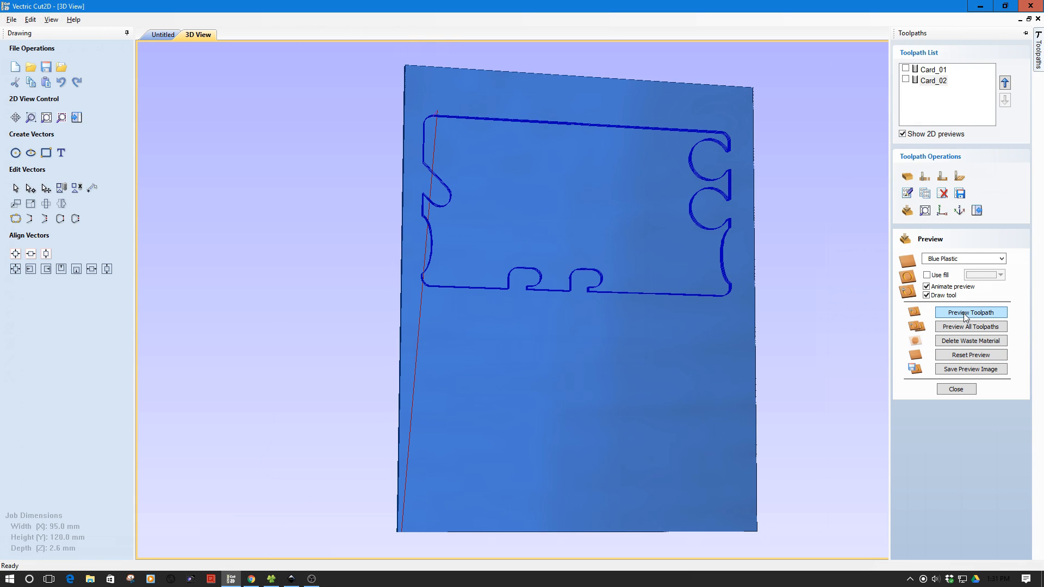
Preview the toolpaths, then recalculate Card_02 as an Outside profile cut
click(970, 313)
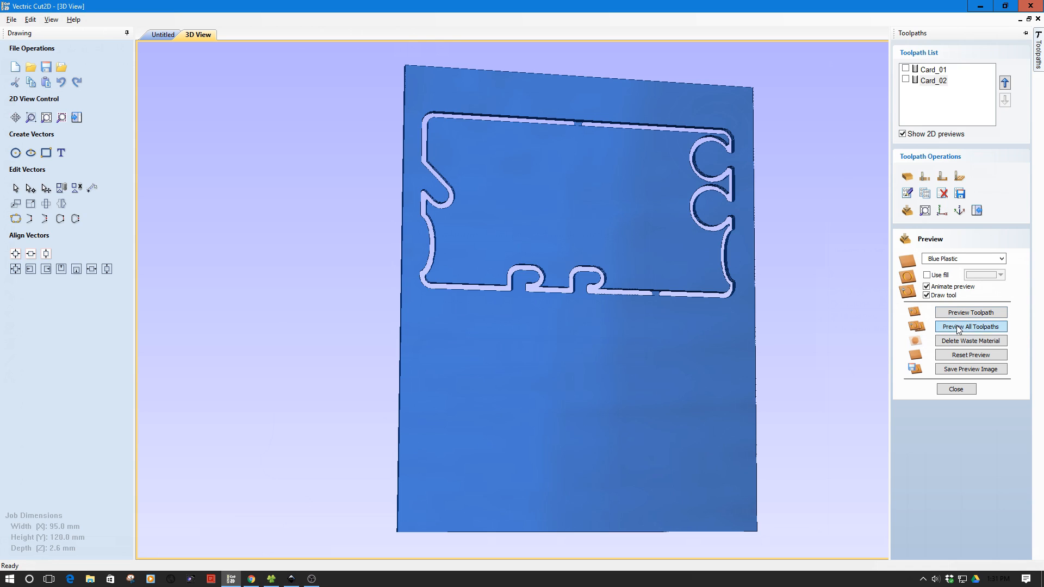
click(970, 326)
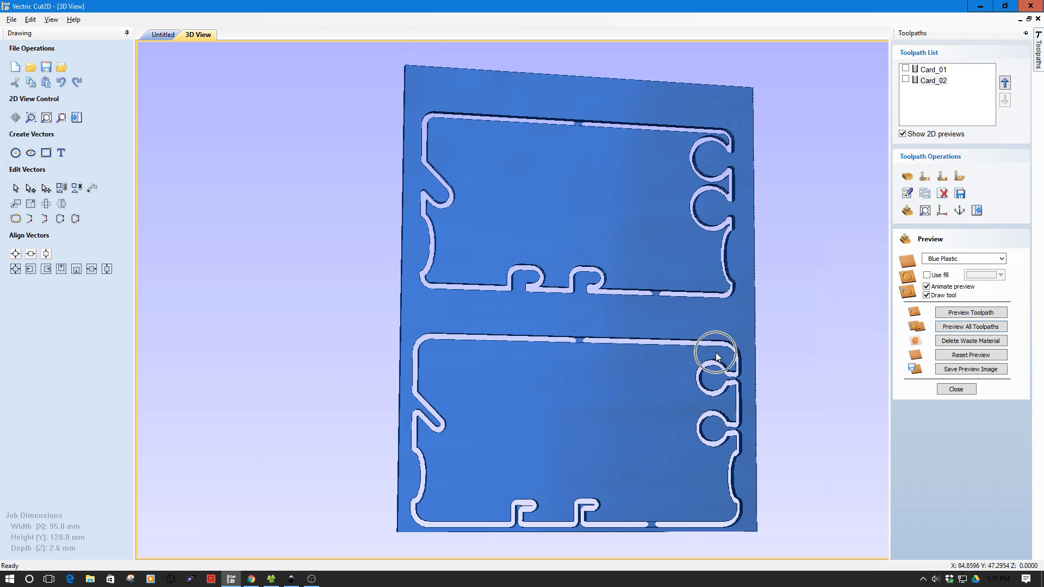
mouse_move(712, 141)
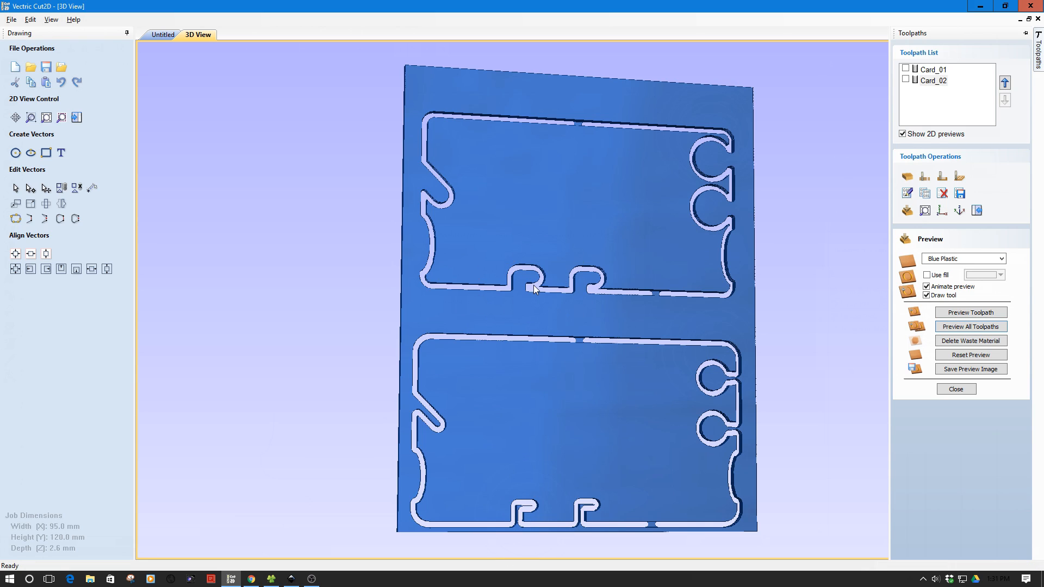
mouse_move(907, 91)
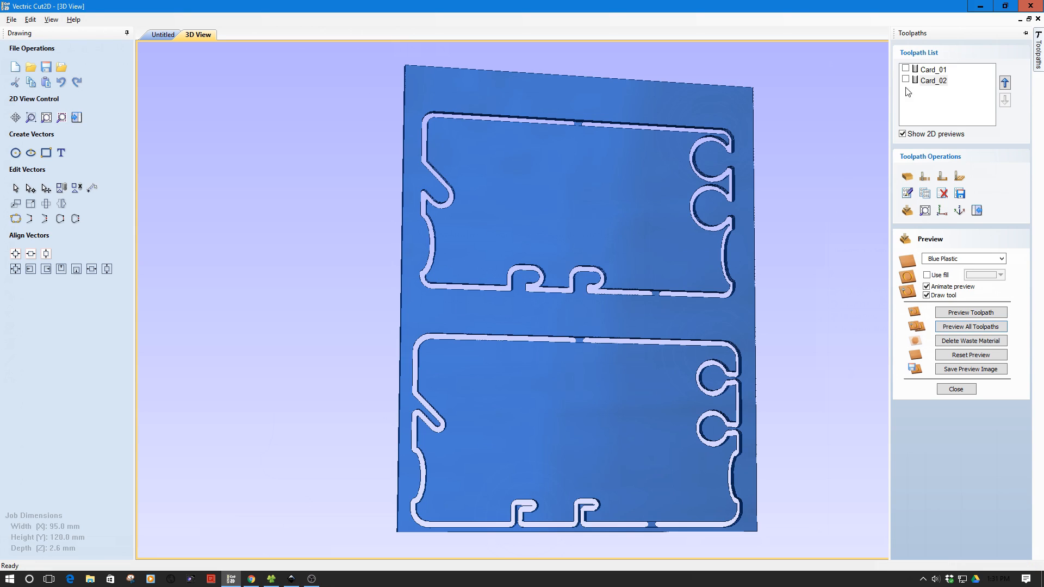
double_click(935, 80)
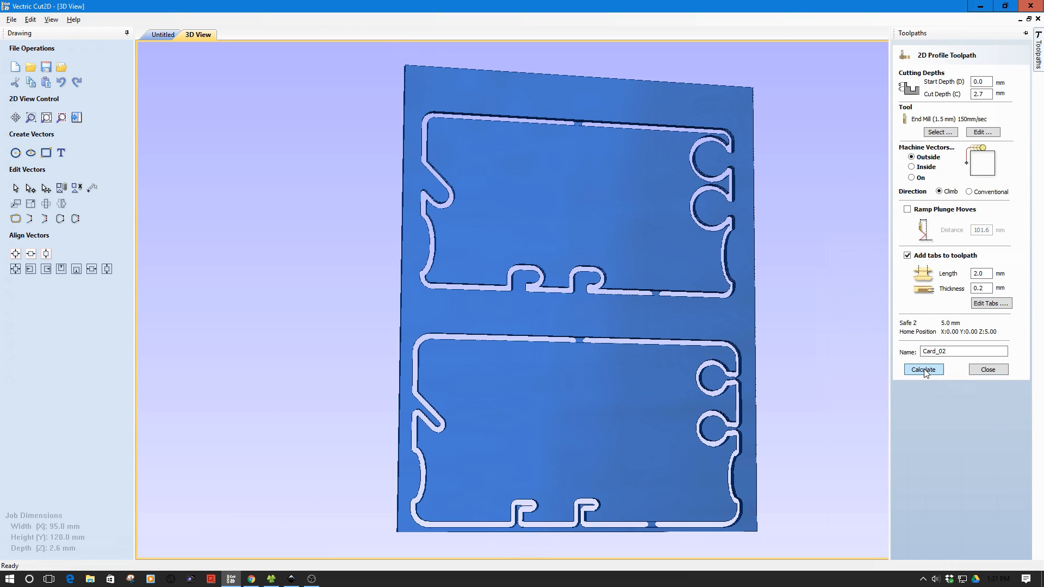
click(923, 370)
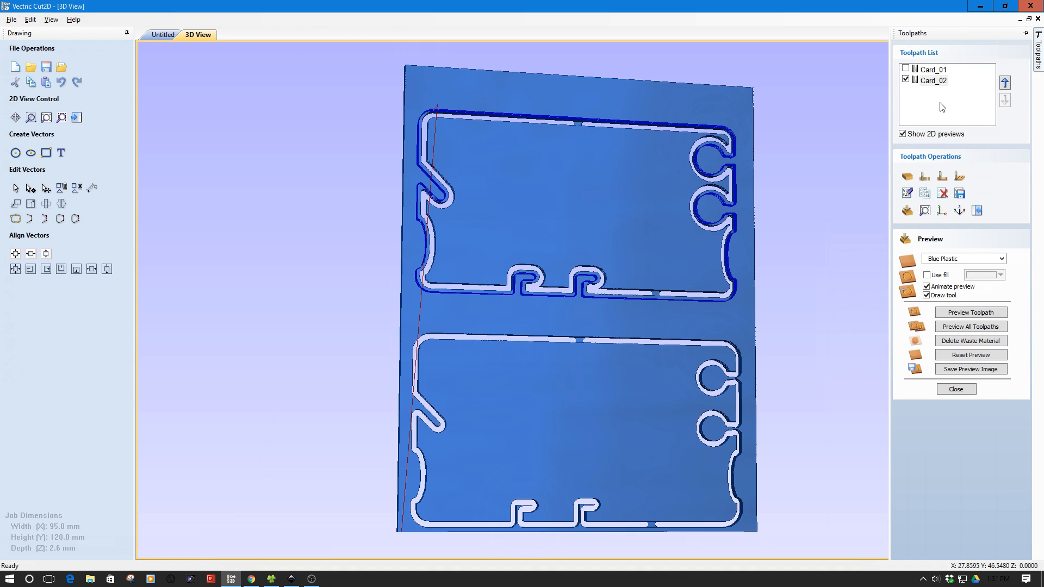
Deselect Card_02 and simulate both card toolpaths in the blue plastic preview
click(906, 68)
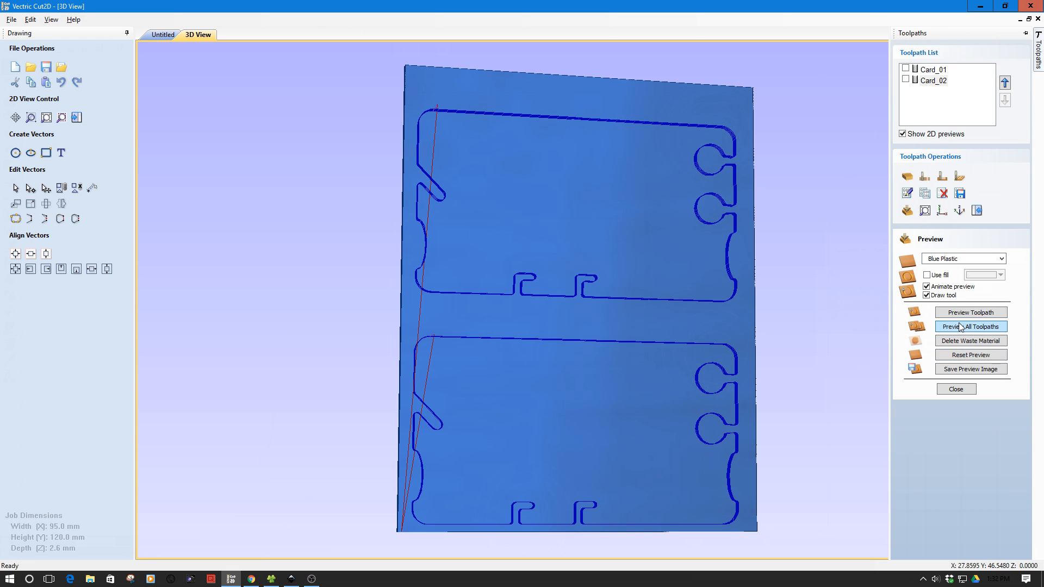
click(970, 327)
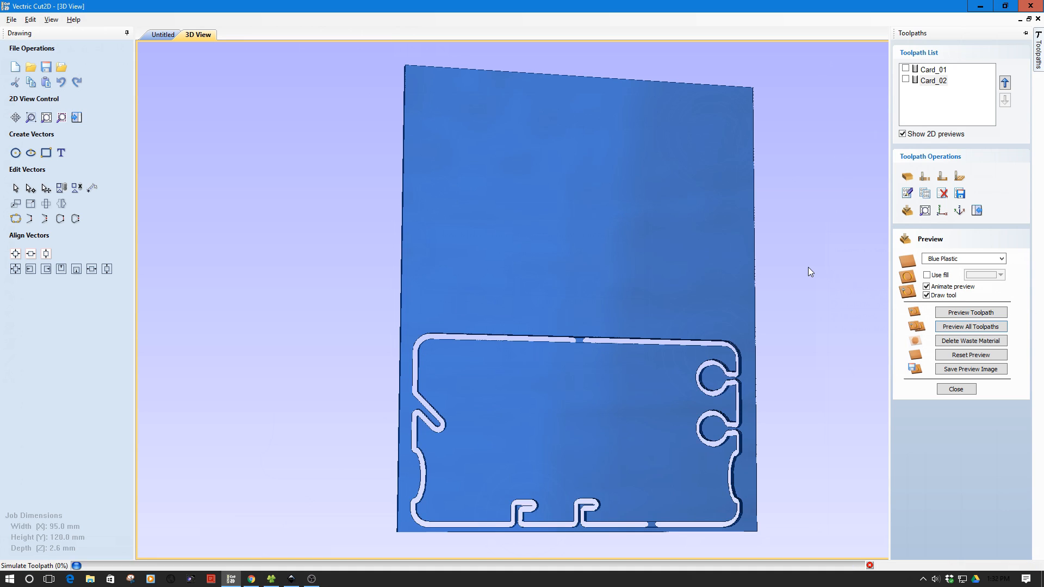
click(969, 327)
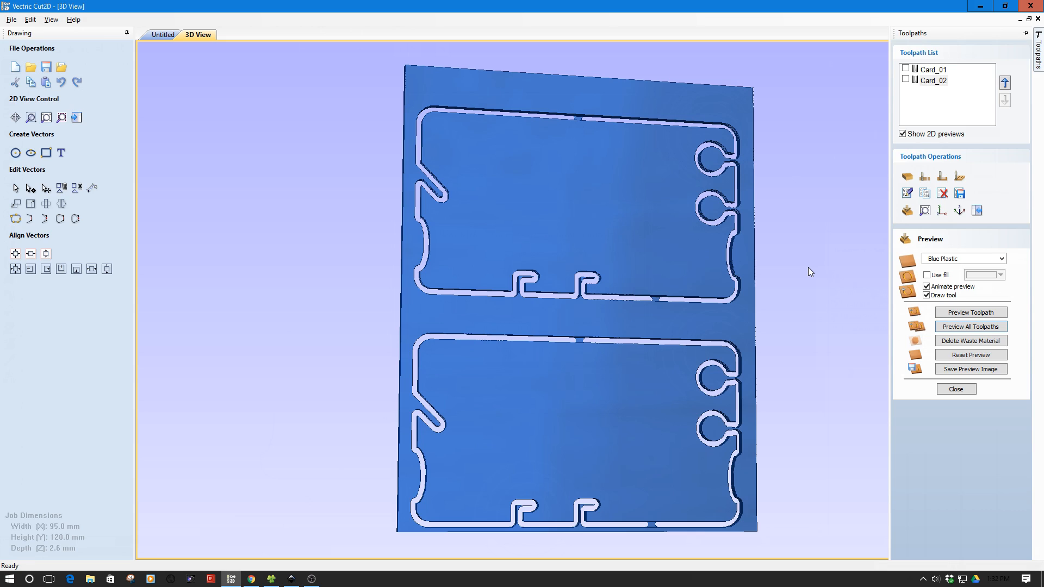
mouse_move(688, 325)
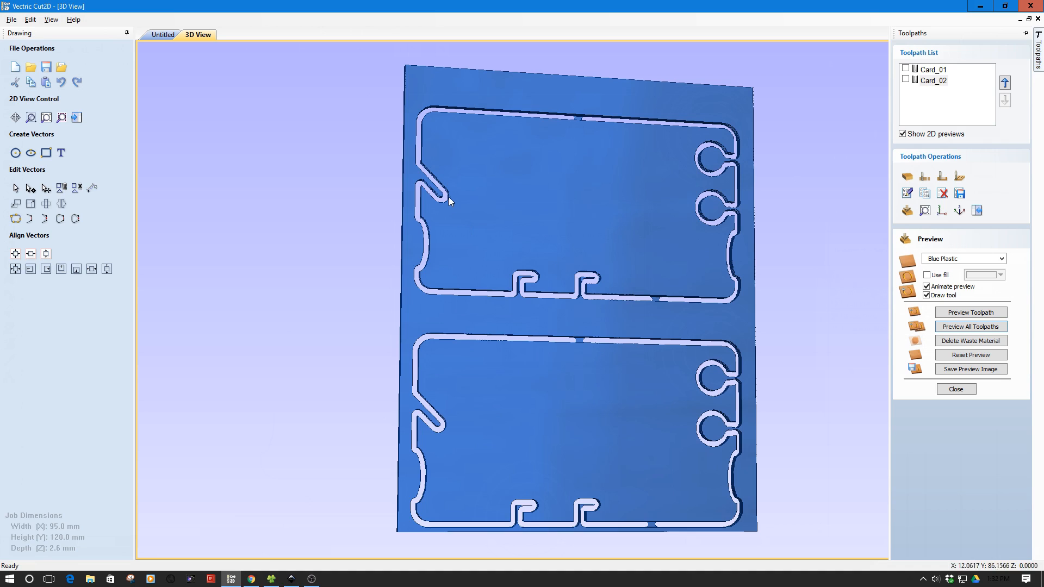
mouse_move(445, 210)
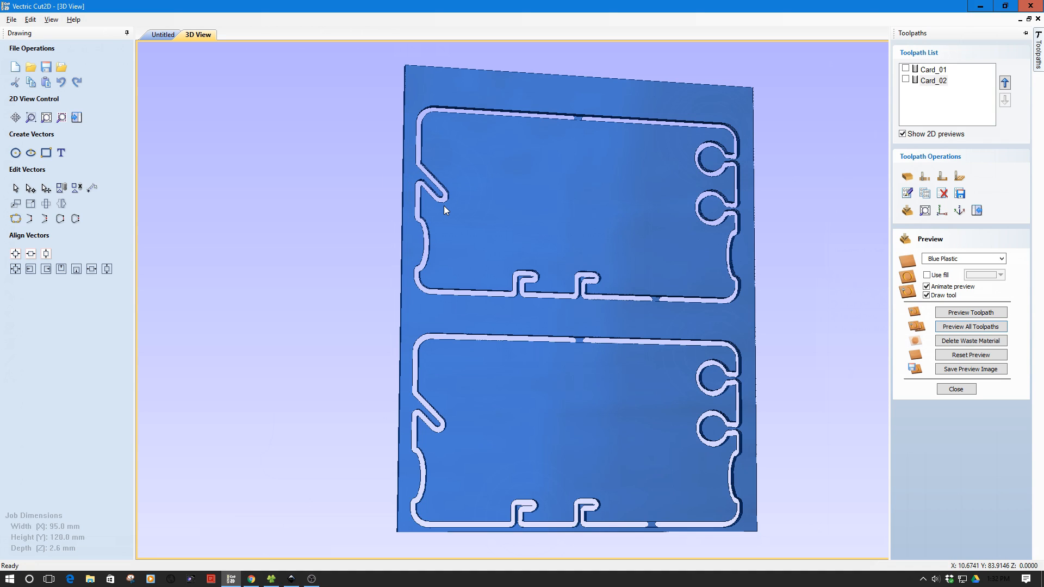